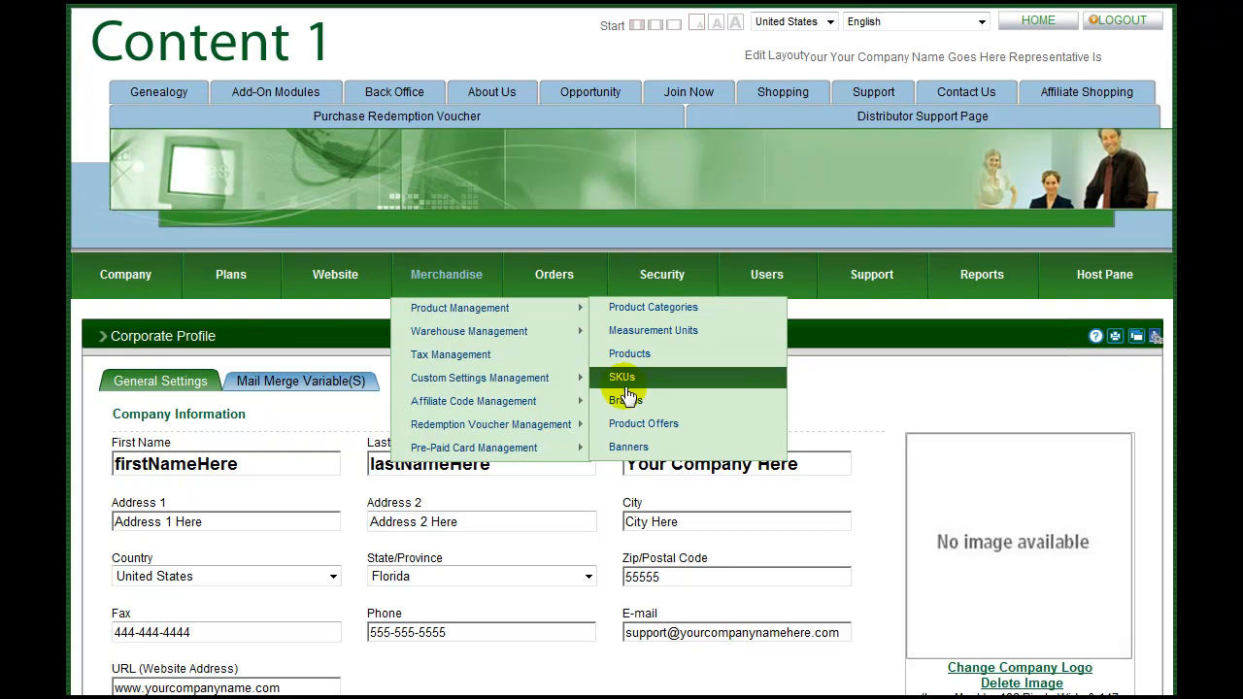
{"action": "mouse_move", "coordinate": [629, 447]}
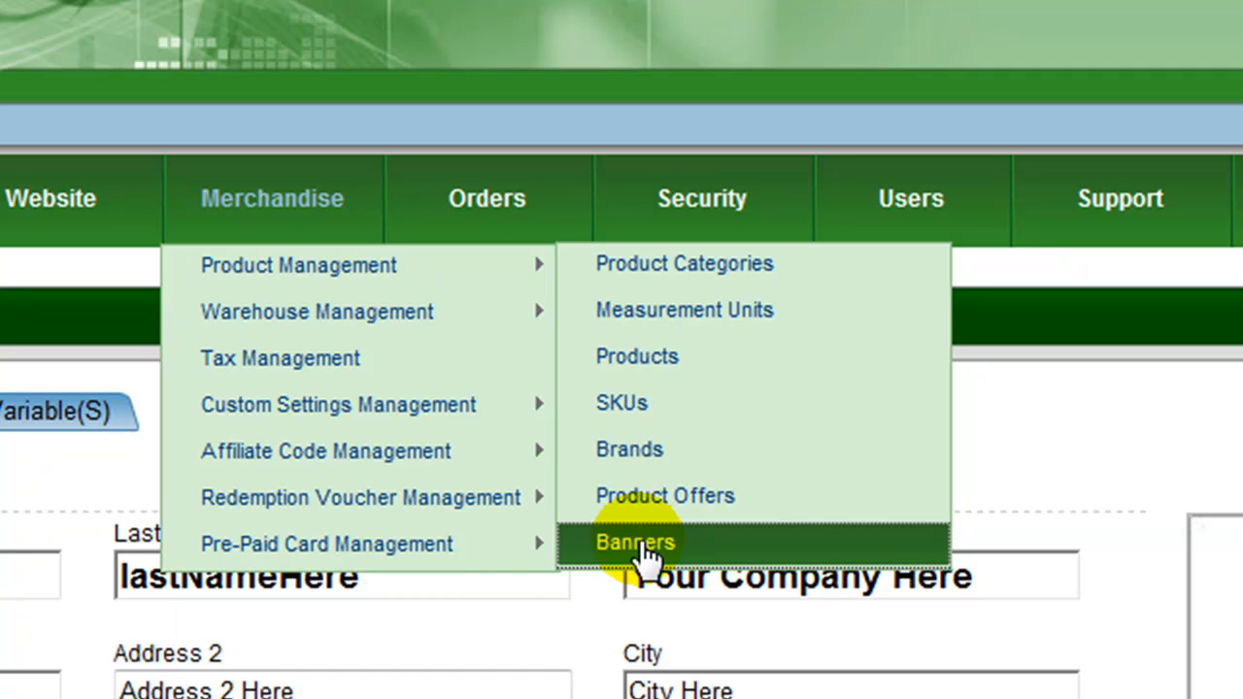
Step: Go to Banners under Merchandise to reach the Banners Management page
{"action": "left_click", "coordinate": [633, 540]}
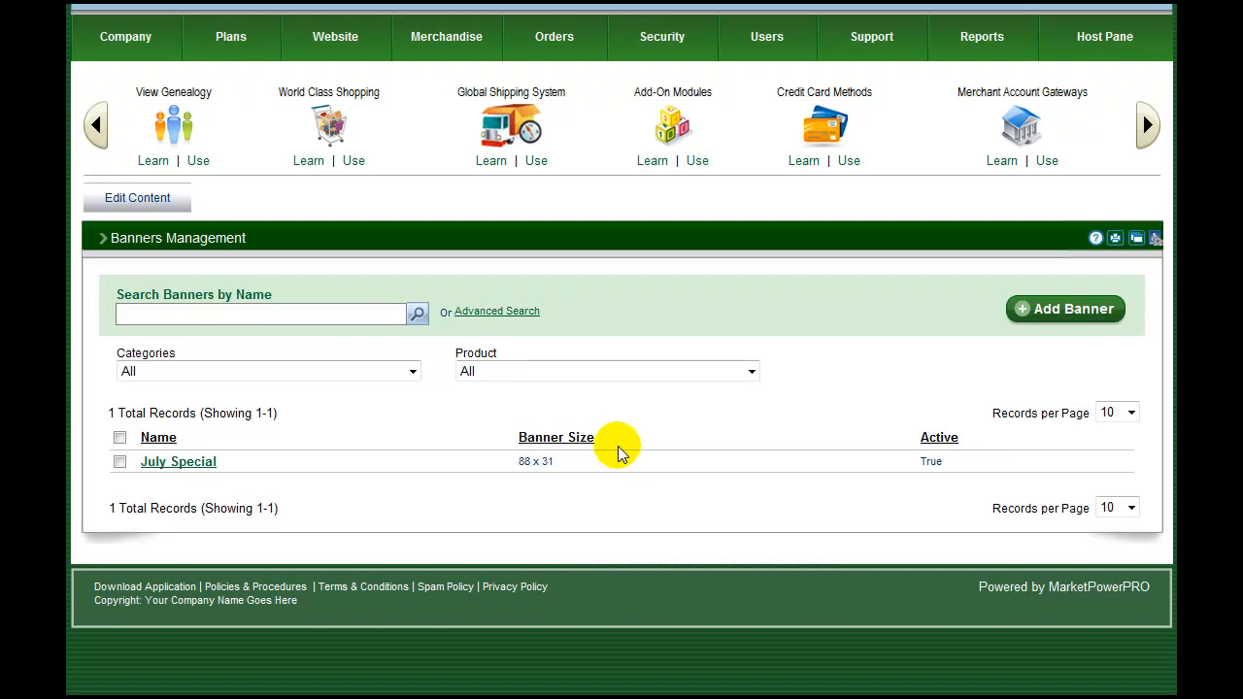
{"action": "mouse_move", "coordinate": [950, 472]}
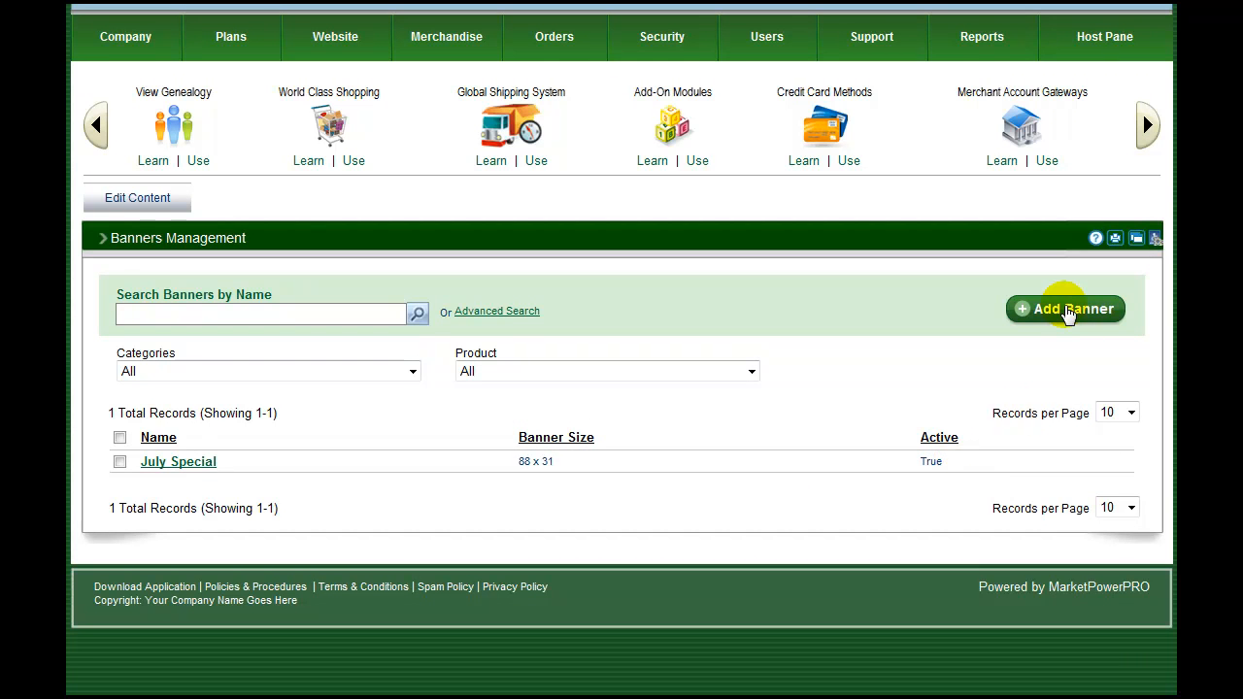
Step: Add a new banner so the blank Add/Edit Banner form appears
{"action": "left_click", "coordinate": [1064, 309]}
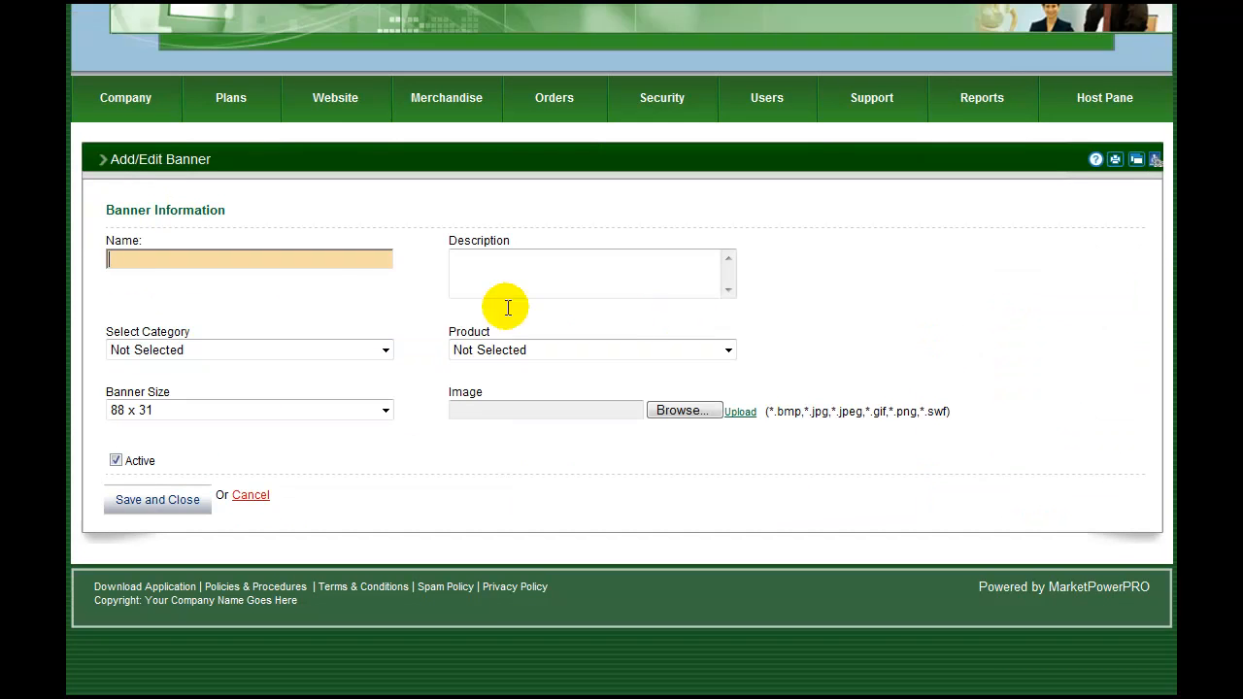
Step: Name the banner 'September Specials' with its September description, in Cosmetics category with Cosmetics (Demo) product
{"action": "type", "text": "September Specials"}
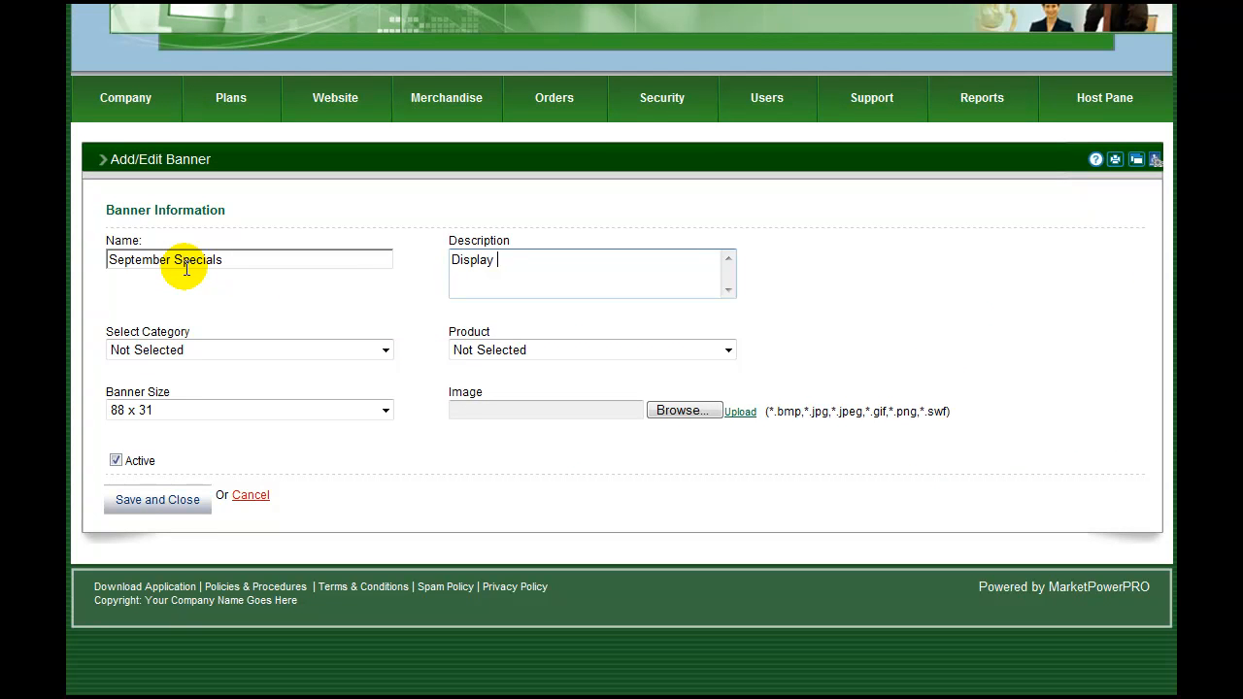
{"action": "type", "text": "throughout September"}
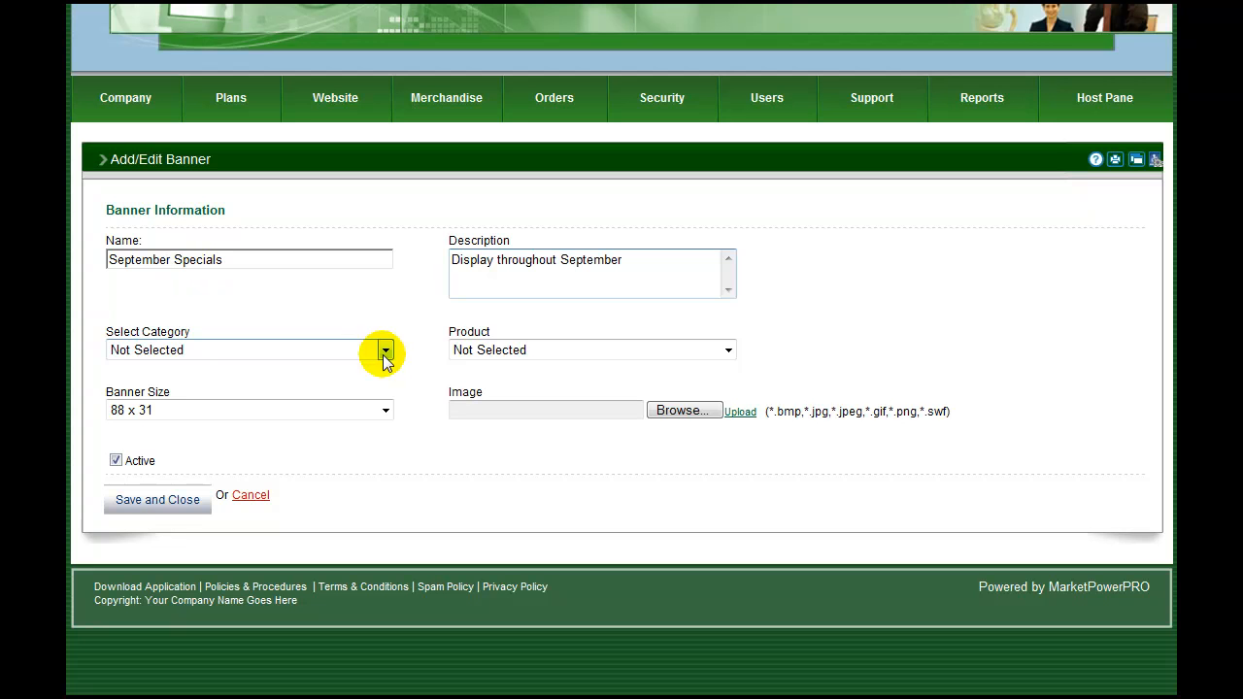
{"action": "left_click", "coordinate": [385, 350]}
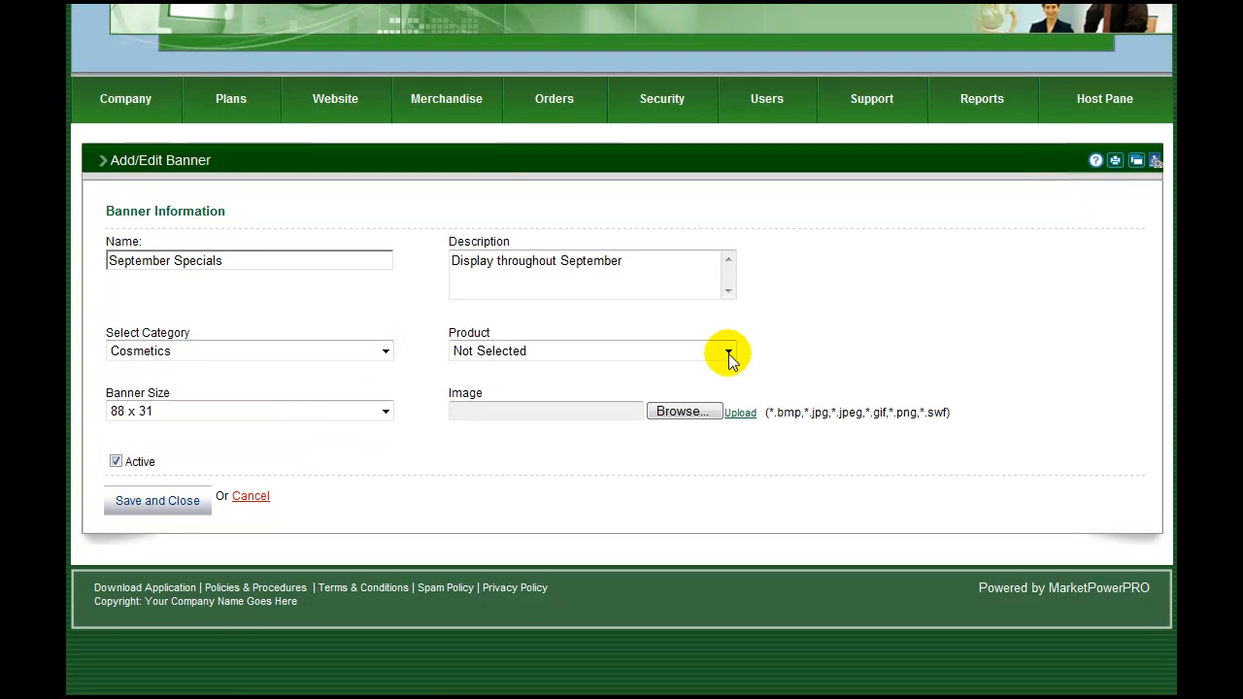
{"action": "left_click", "coordinate": [727, 351]}
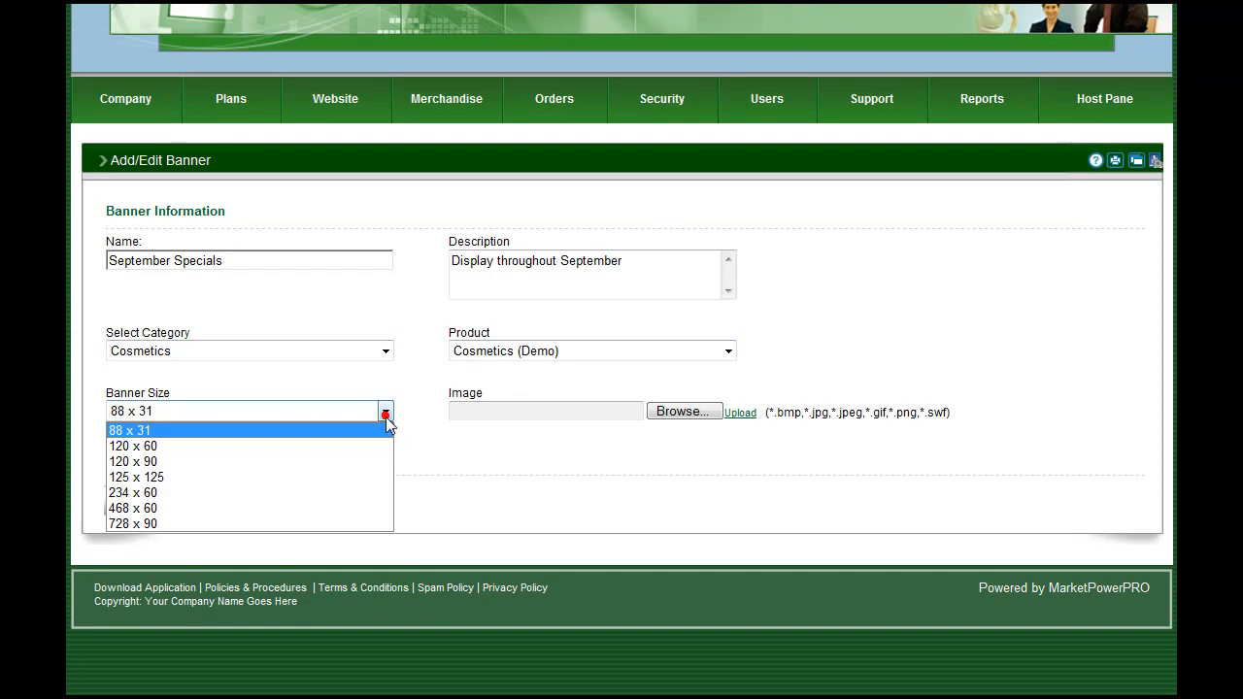
Step: Set the banner size to 125 x 125 and keep it marked Active
{"action": "left_click", "coordinate": [136, 477]}
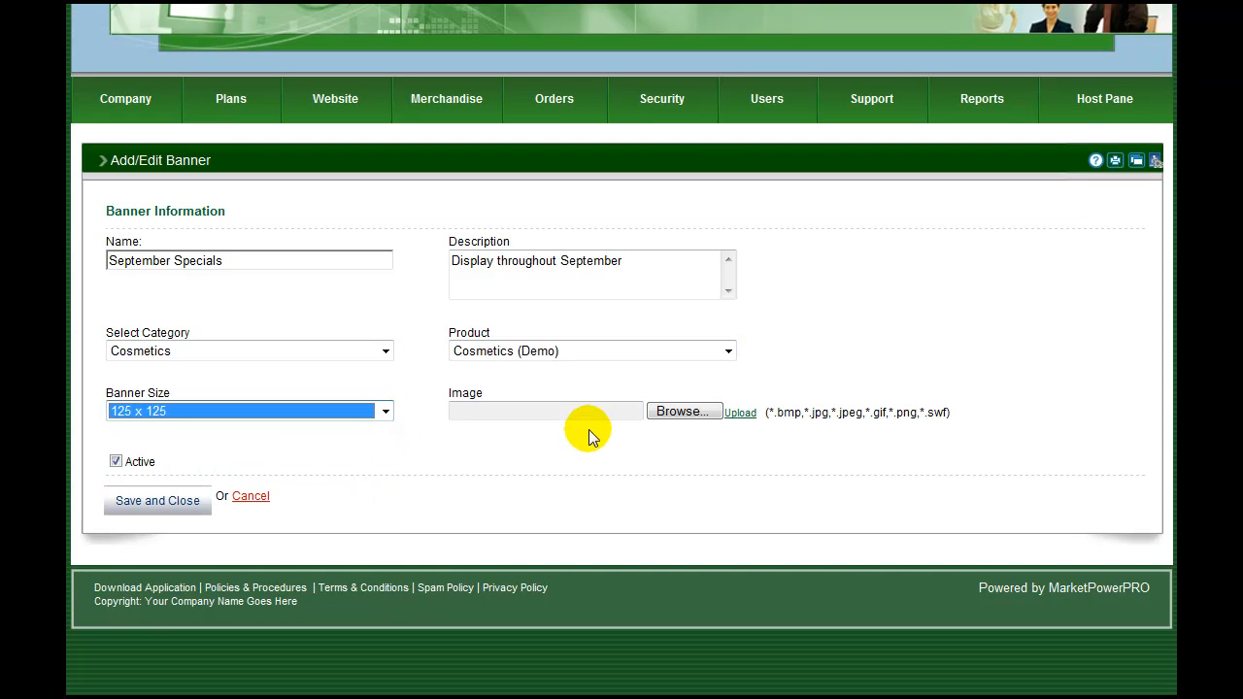
{"action": "mouse_move", "coordinate": [117, 463]}
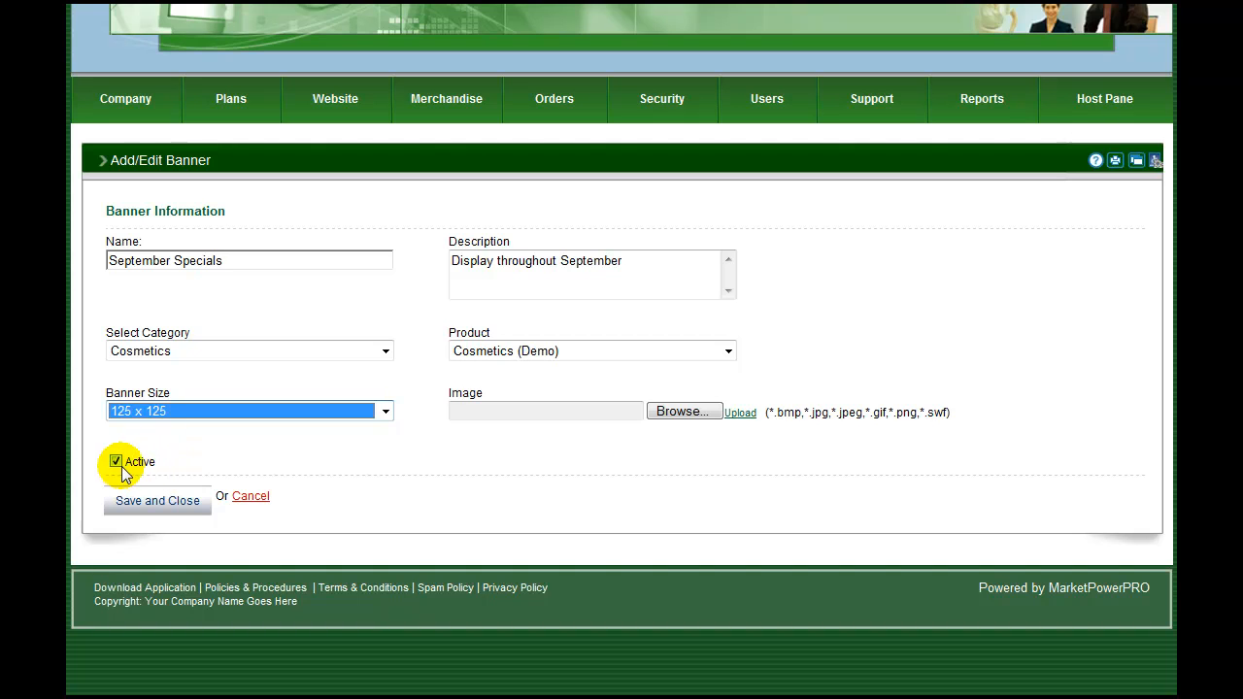
{"action": "left_click", "coordinate": [116, 462]}
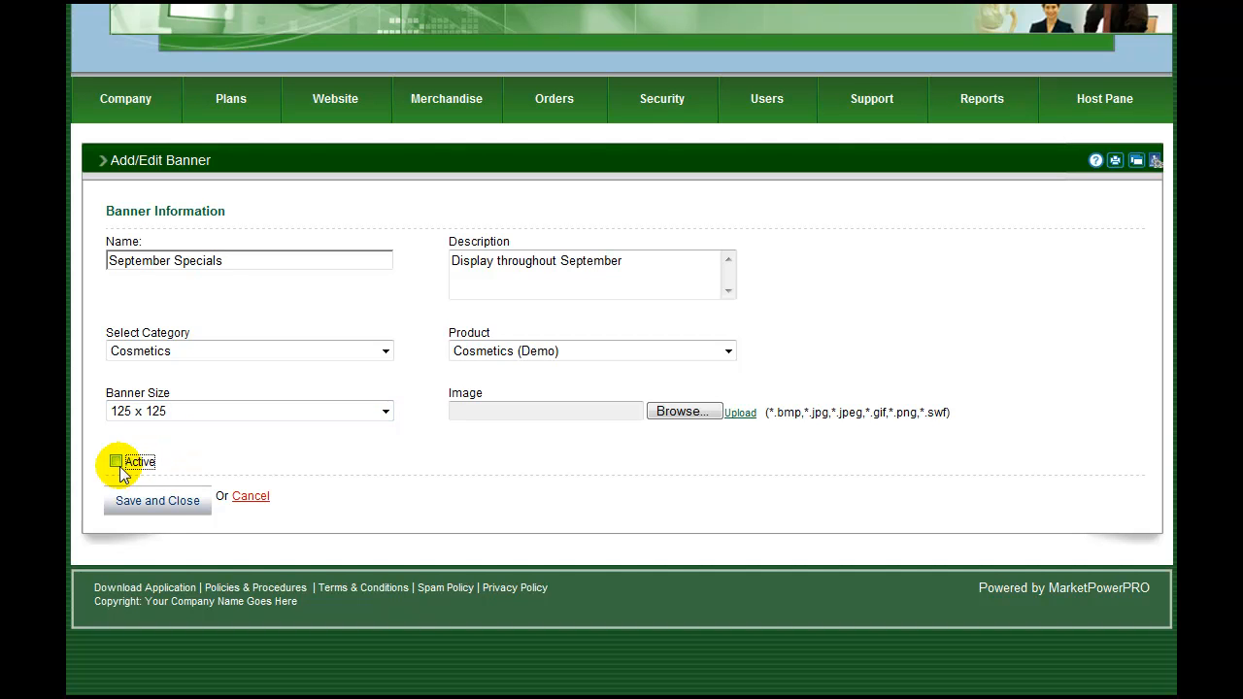
{"action": "left_click", "coordinate": [116, 461]}
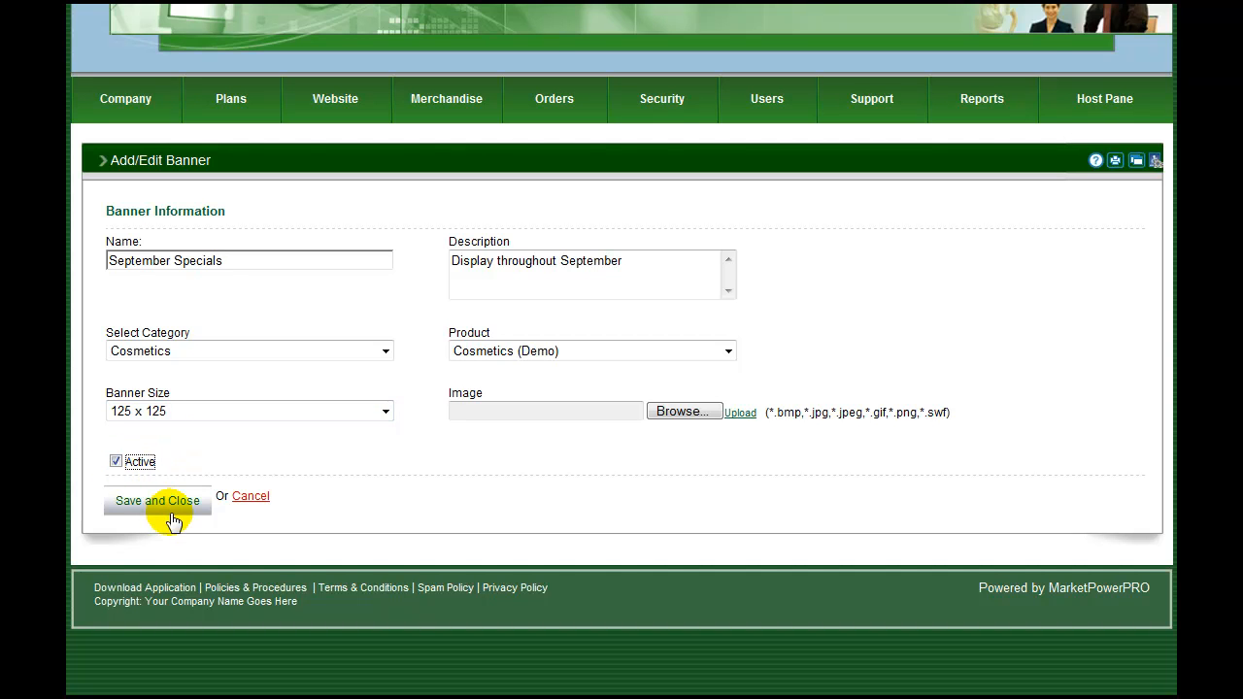